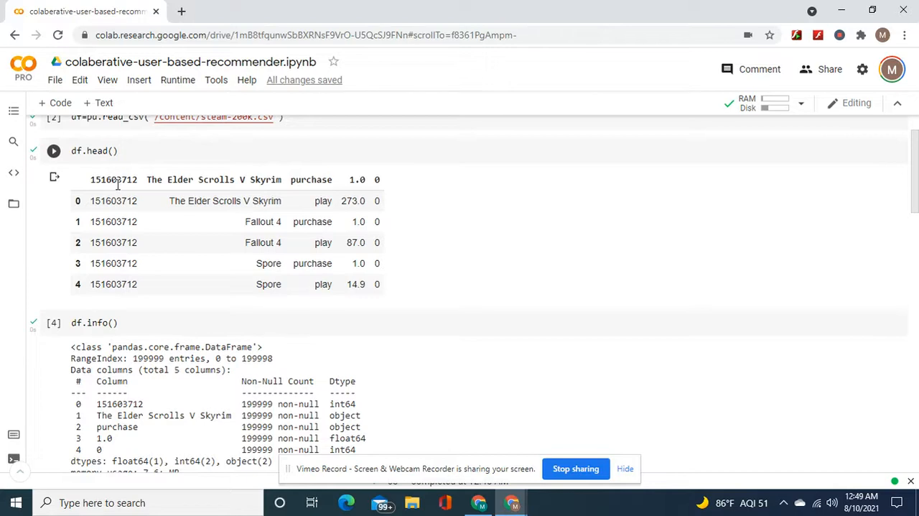
{"action": "mouse_move", "coordinate": [140, 284]}
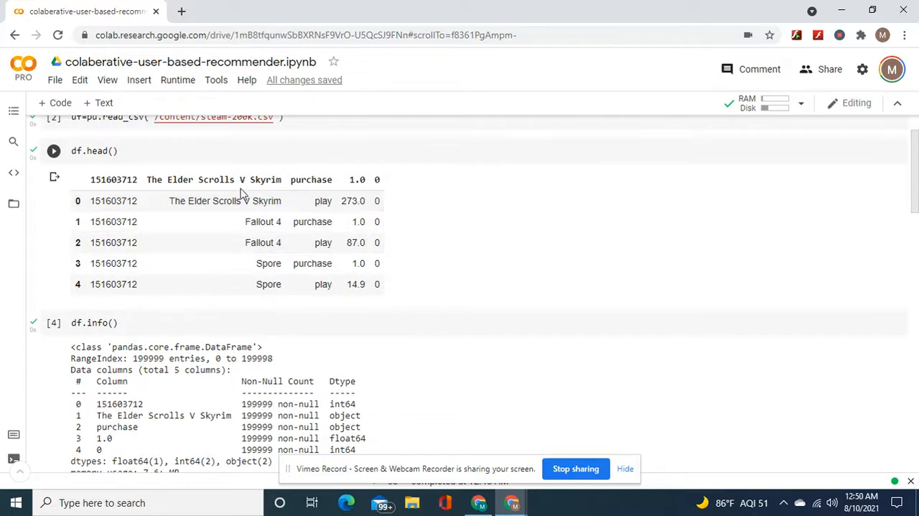
{"action": "mouse_move", "coordinate": [252, 183]}
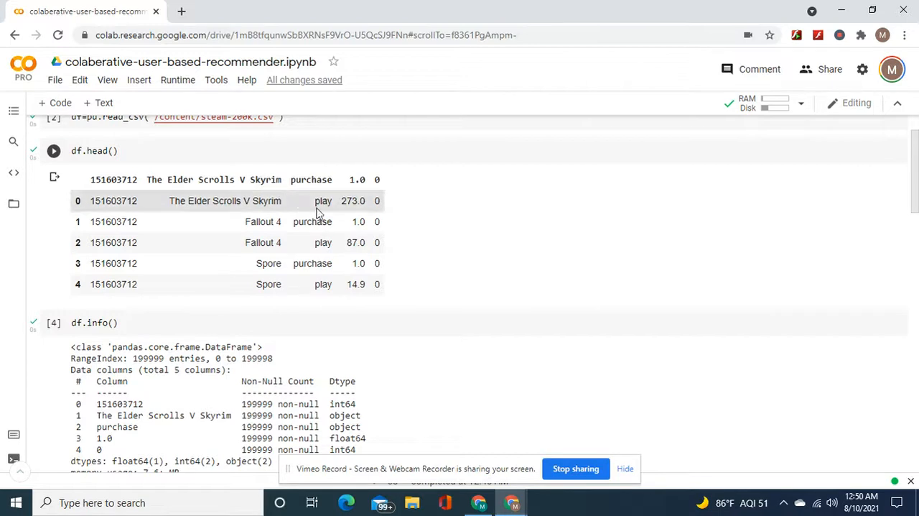
{"action": "mouse_move", "coordinate": [813, 276]}
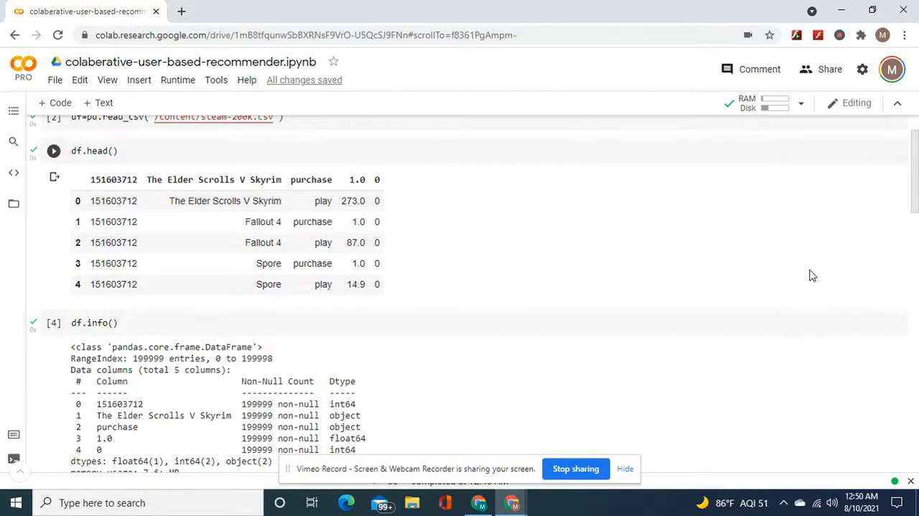
Find user ID 151603712 in the df.fillna(0) output table and select it for copying
{"action": "scroll", "scroll_direction": "down", "scroll_amount": 3}
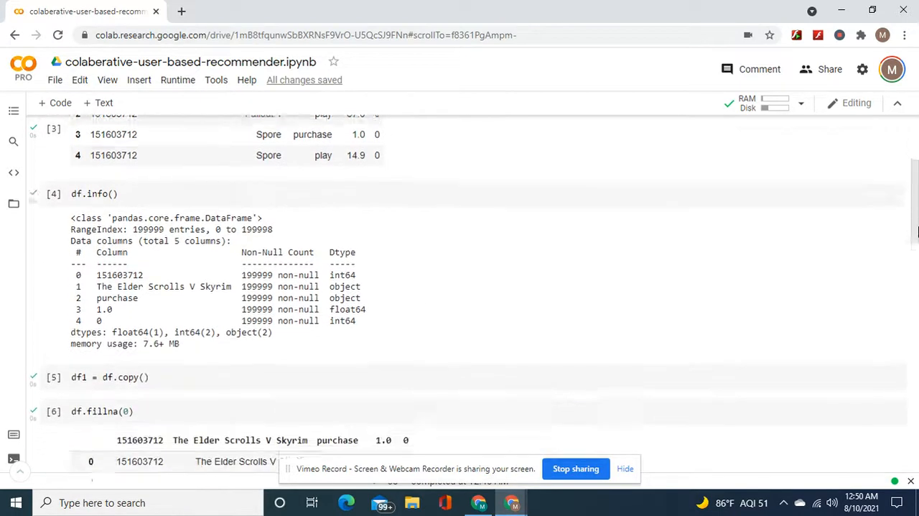
{"action": "scroll", "scroll_direction": "down", "scroll_amount": 3}
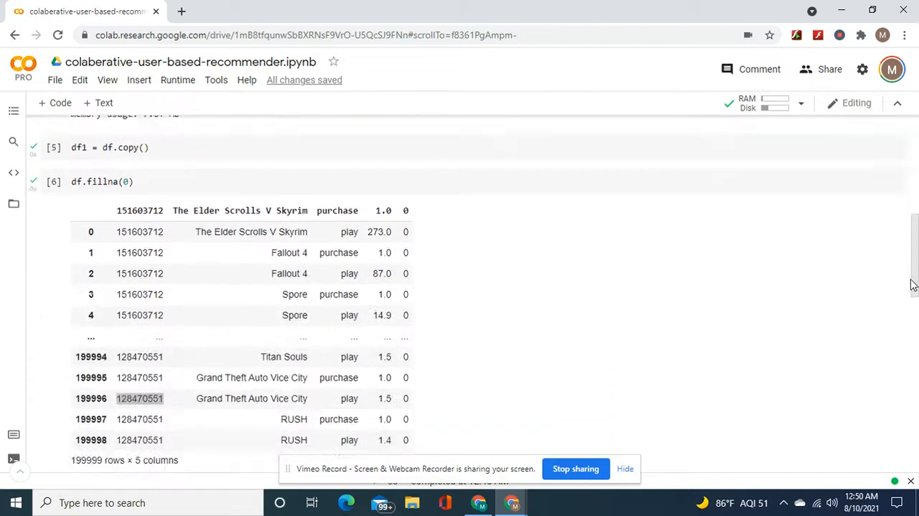
{"action": "scroll", "scroll_direction": "down", "scroll_amount": 3}
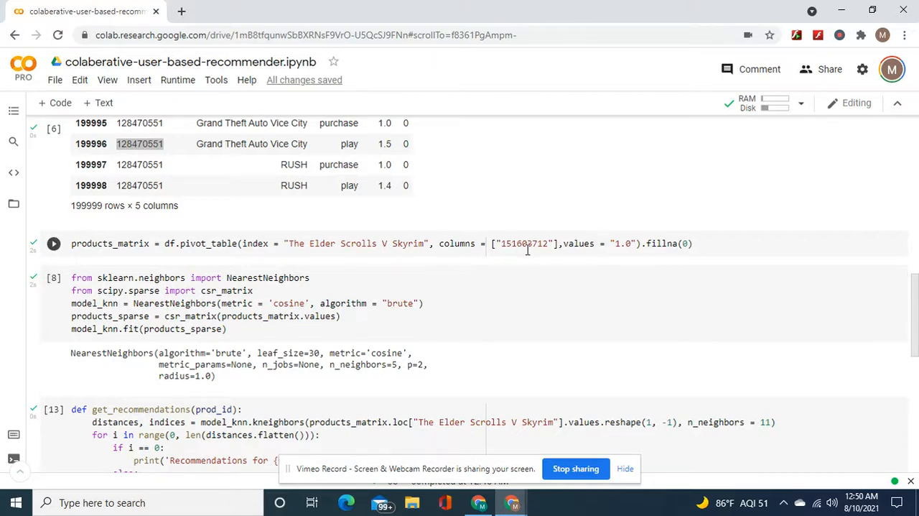
{"action": "mouse_move", "coordinate": [636, 255]}
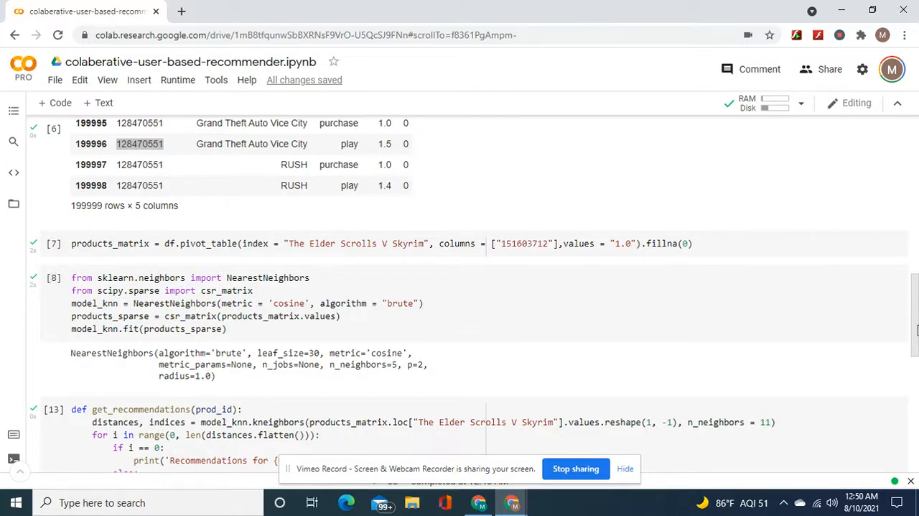
{"action": "scroll", "scroll_direction": "down", "scroll_amount": 3}
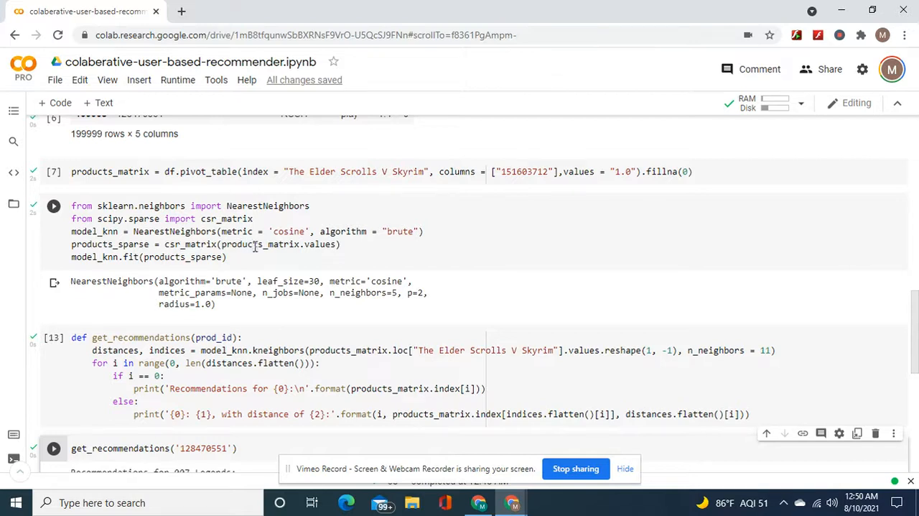
{"action": "mouse_move", "coordinate": [158, 280]}
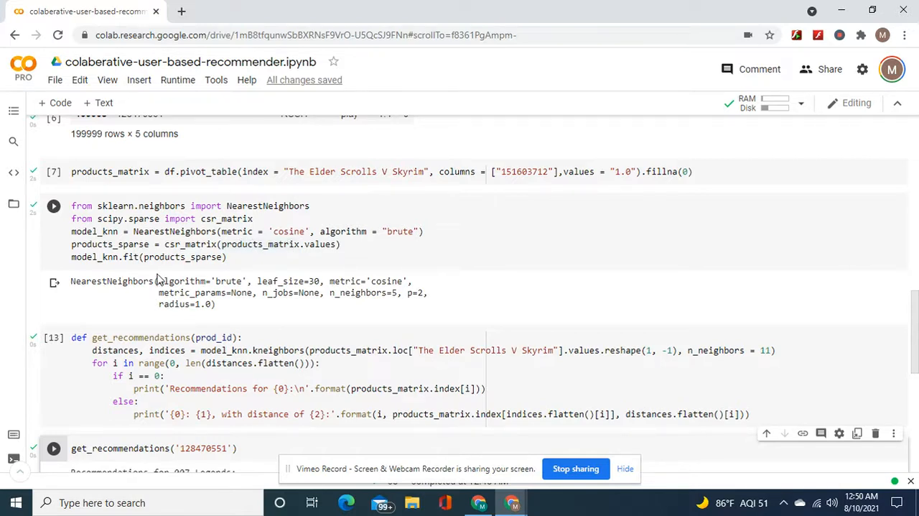
{"action": "mouse_move", "coordinate": [133, 265]}
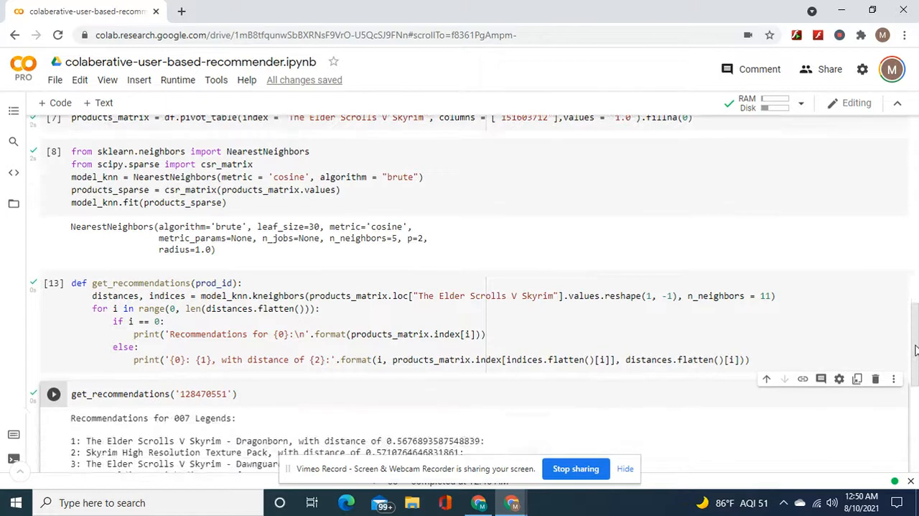
{"action": "scroll", "scroll_direction": "down", "scroll_amount": 3}
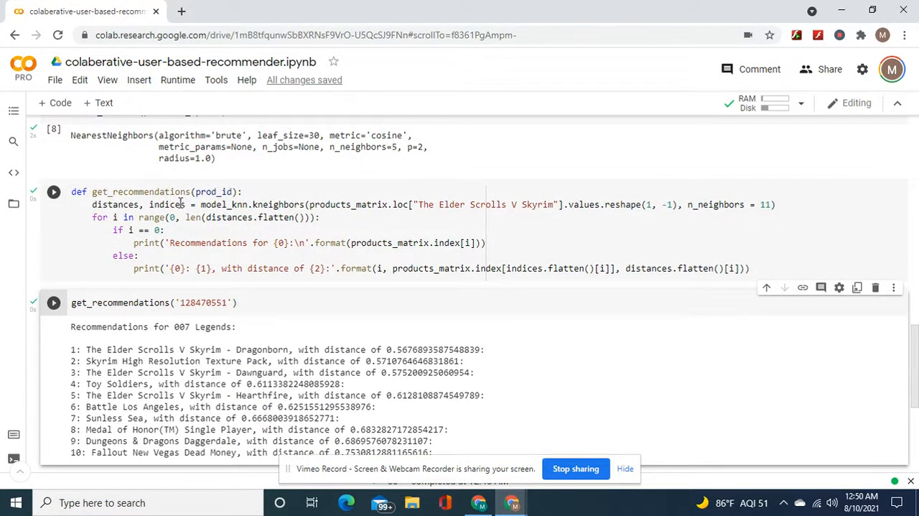
{"action": "left_click", "coordinate": [53, 191]}
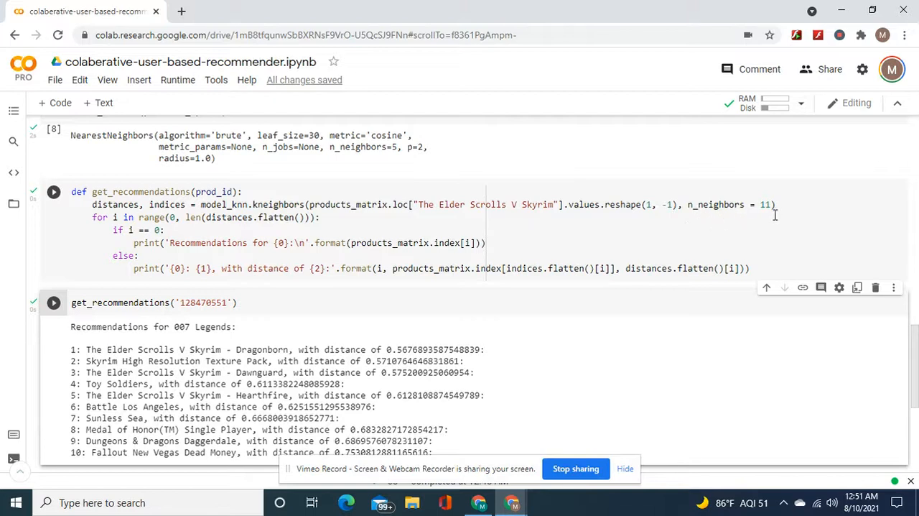
{"action": "mouse_move", "coordinate": [750, 216]}
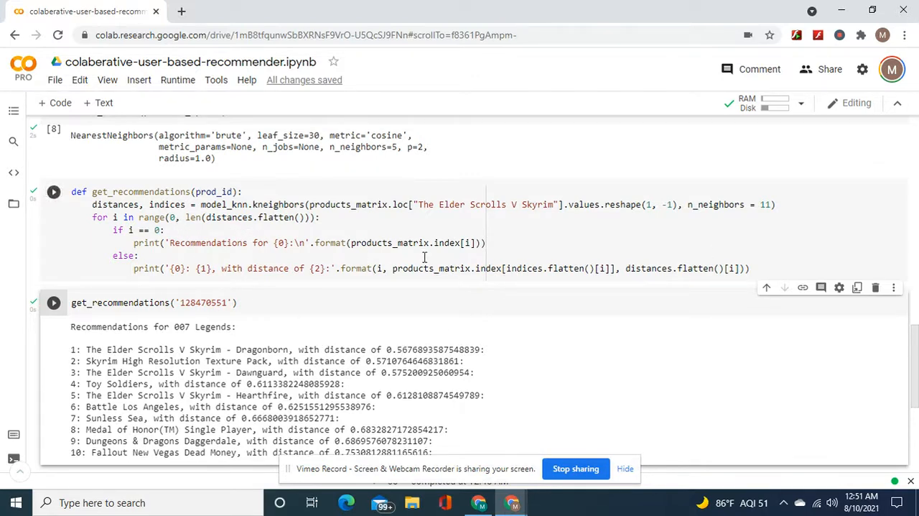
{"action": "mouse_move", "coordinate": [367, 323]}
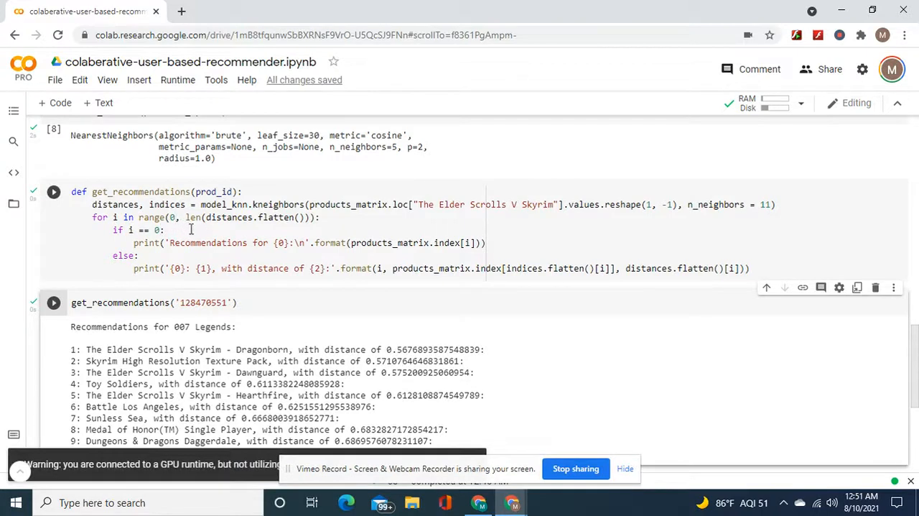
{"action": "mouse_move", "coordinate": [297, 237]}
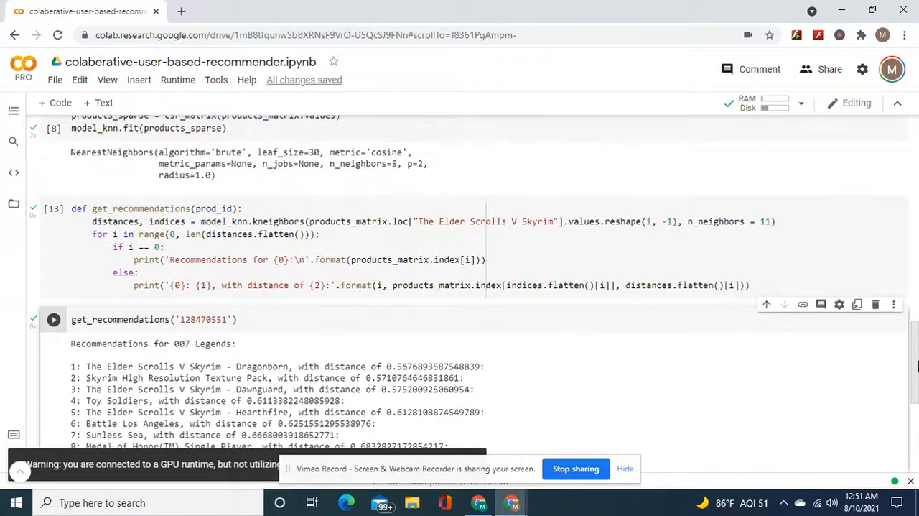
{"action": "scroll", "scroll_direction": "up", "scroll_amount": 3}
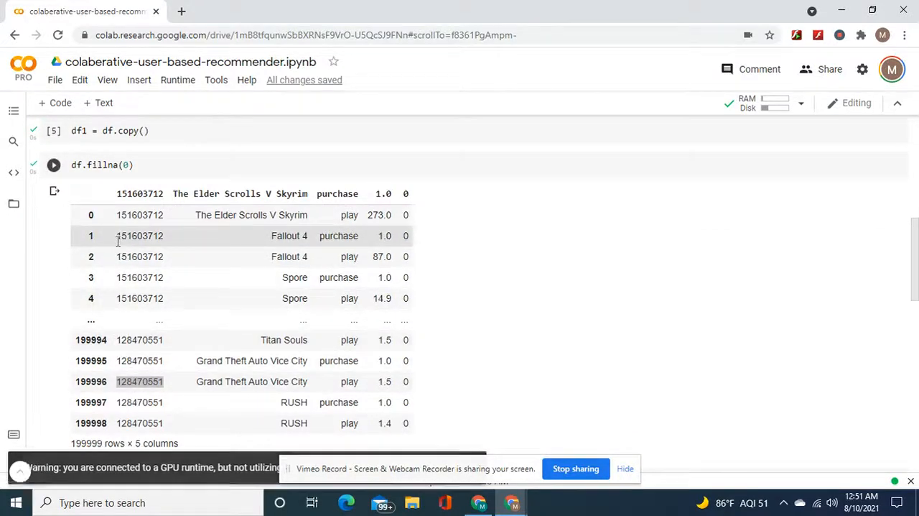
{"action": "double_click", "coordinate": [139, 236]}
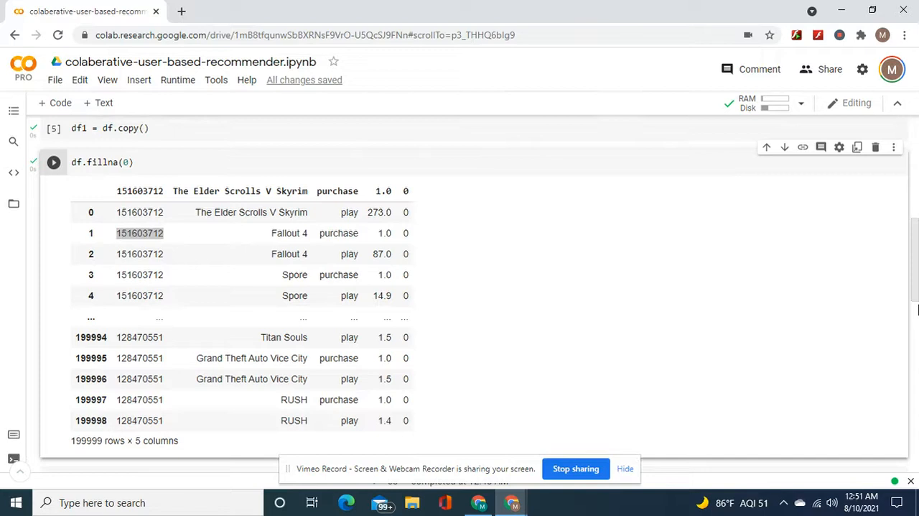
{"action": "scroll", "scroll_direction": "down", "scroll_amount": 3}
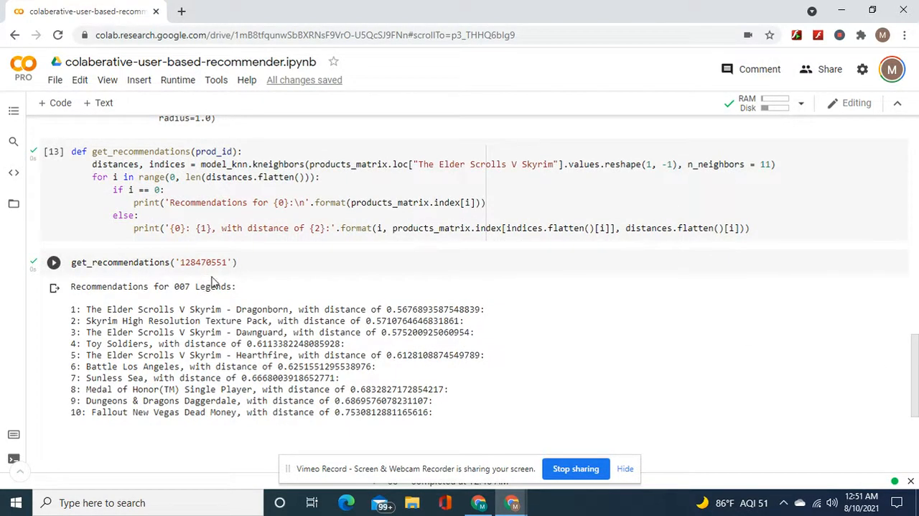
Replace 128470551 with 151603712 in the get_recommendations call
{"action": "left_click", "coordinate": [226, 262]}
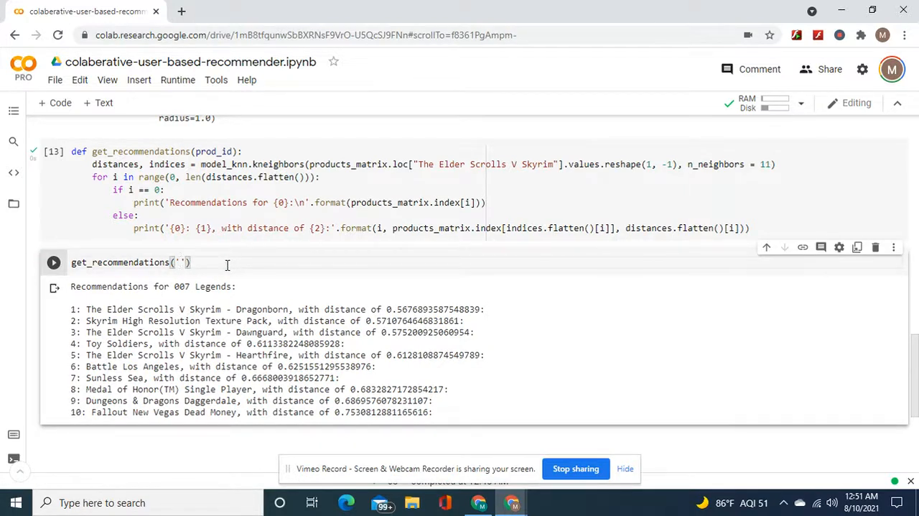
{"action": "type", "text": "1516037127"}
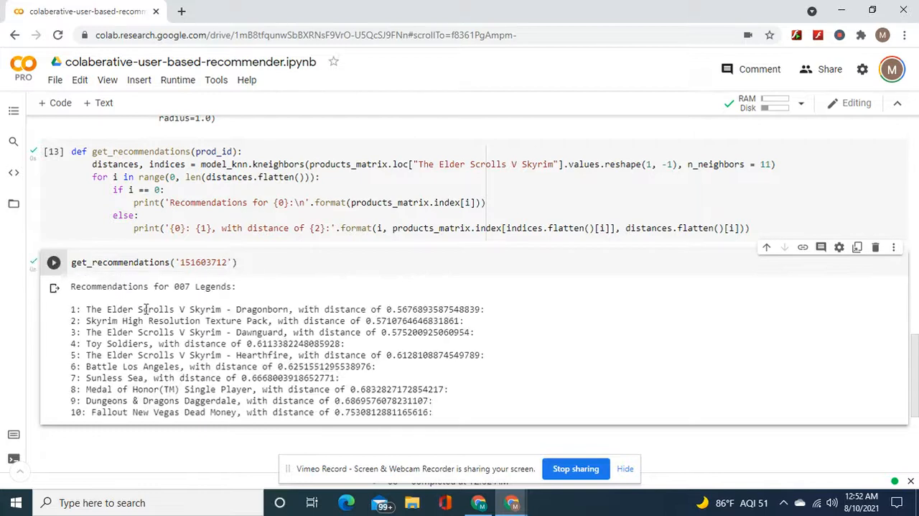
{"action": "mouse_move", "coordinate": [884, 424]}
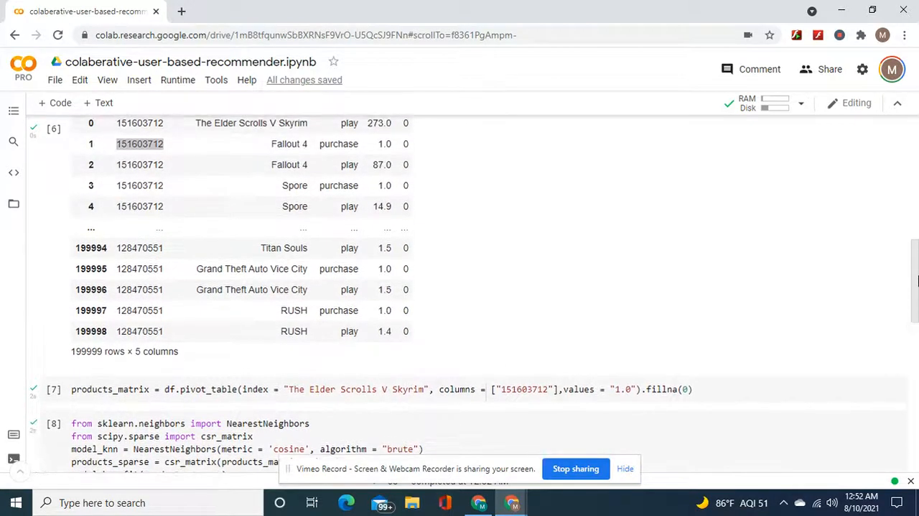
{"action": "scroll", "scroll_direction": "down", "scroll_amount": 3}
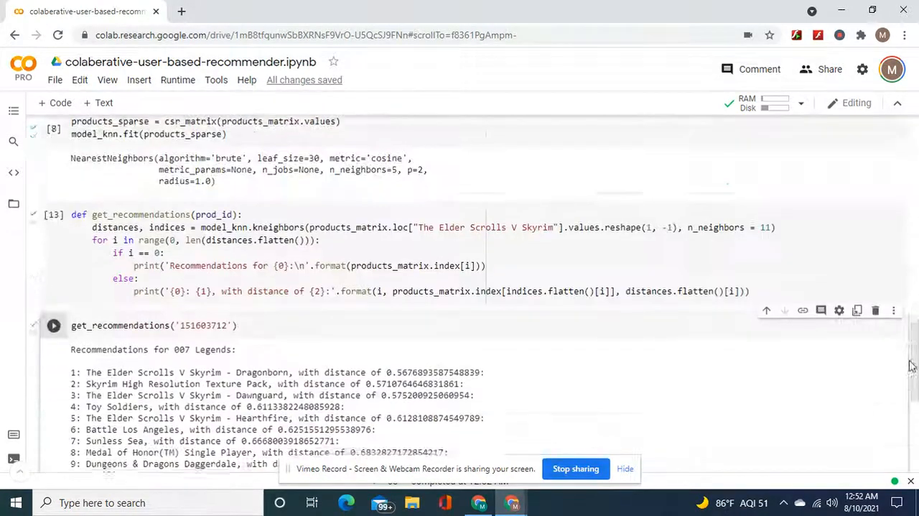
{"action": "scroll", "scroll_direction": "down", "scroll_amount": 3}
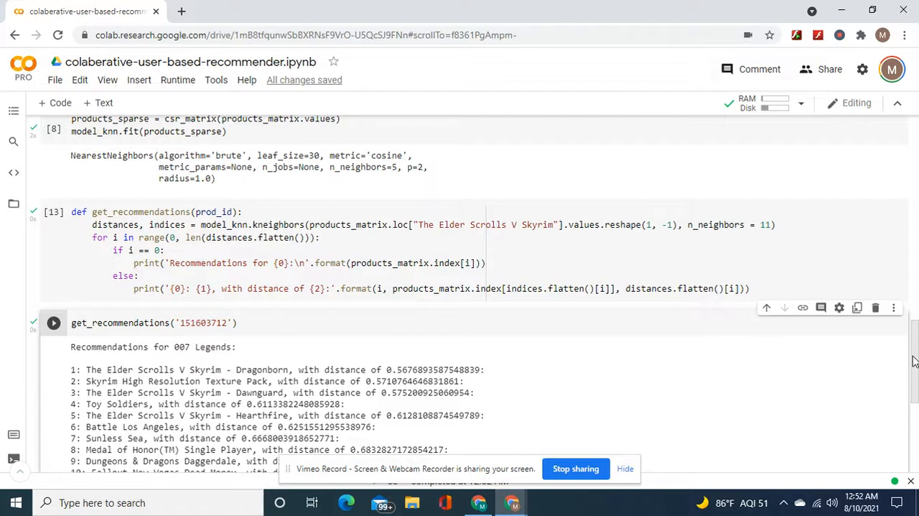
{"action": "scroll", "scroll_direction": "down", "scroll_amount": 3}
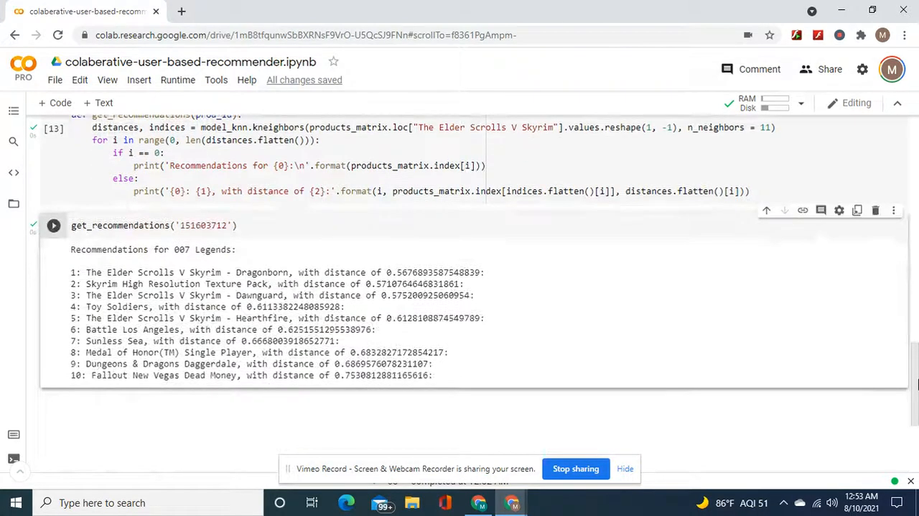
{"action": "scroll", "scroll_direction": "down", "scroll_amount": 3}
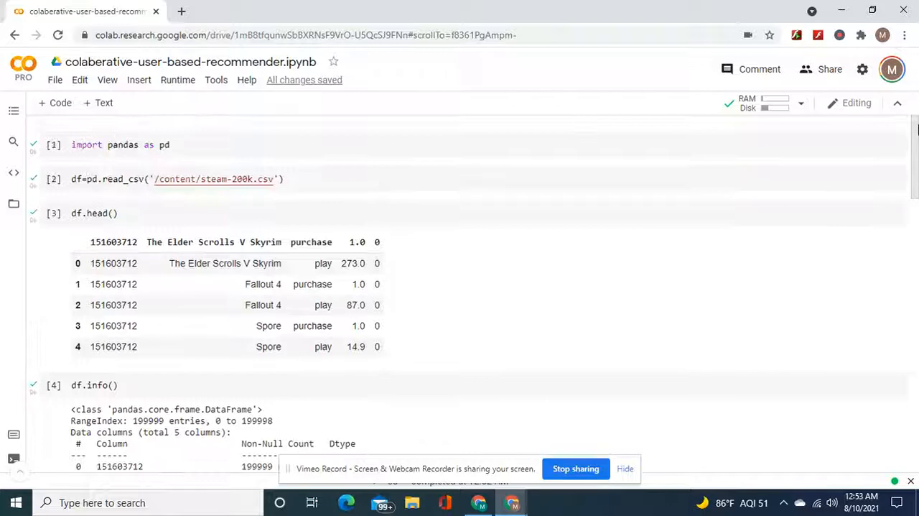
{"action": "scroll", "scroll_direction": "down", "scroll_amount": 3}
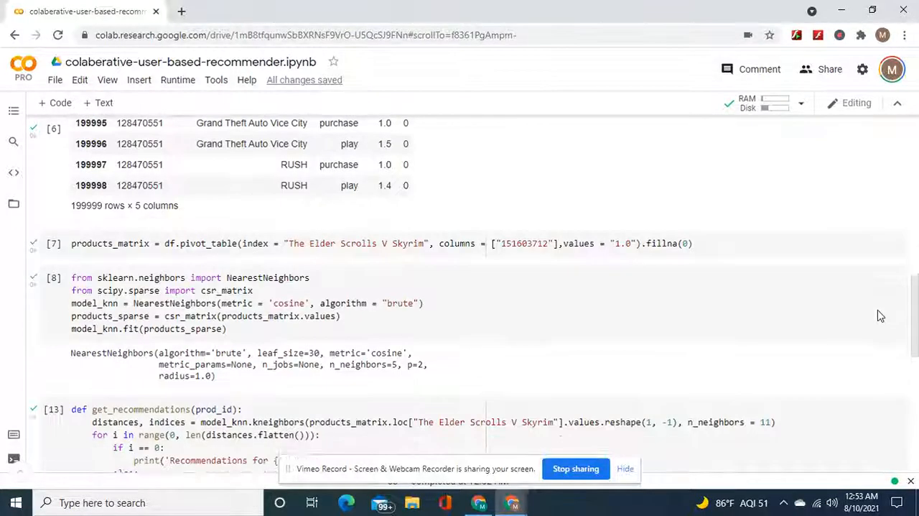
{"action": "scroll", "scroll_direction": "down", "scroll_amount": 3}
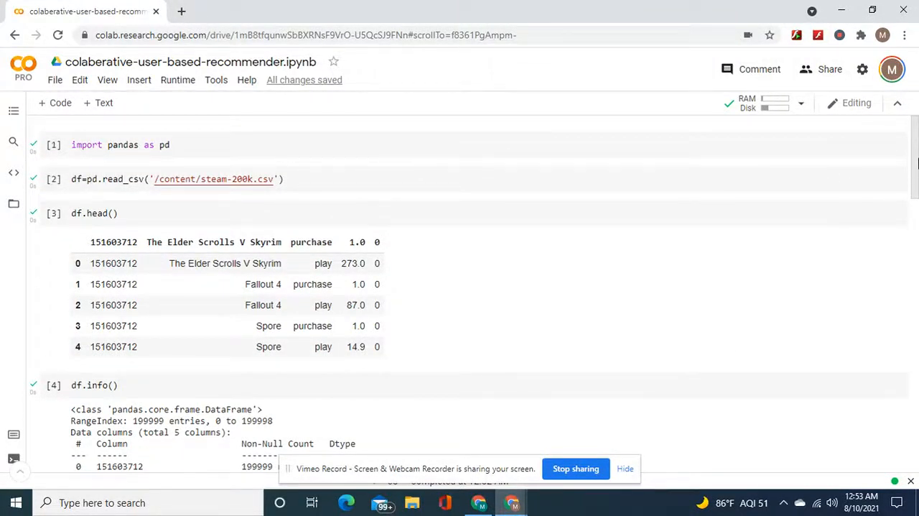
{"action": "scroll", "scroll_direction": "down", "scroll_amount": 3}
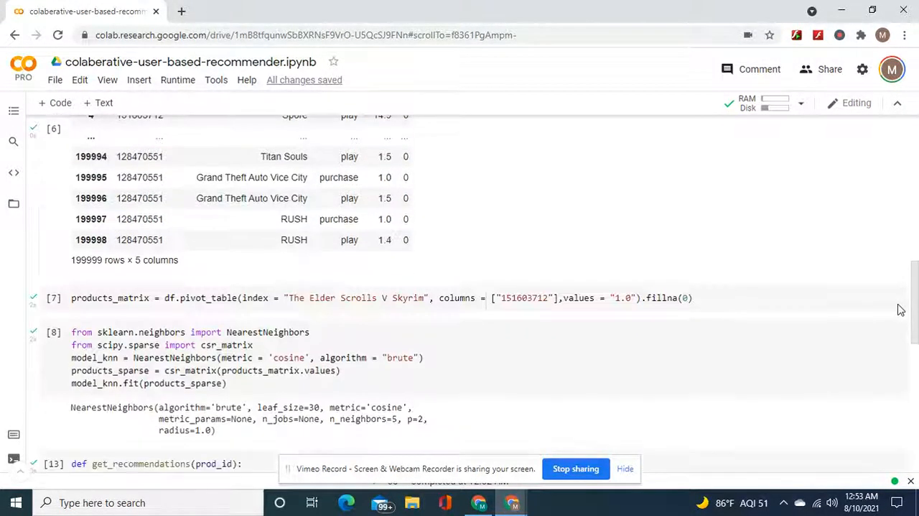